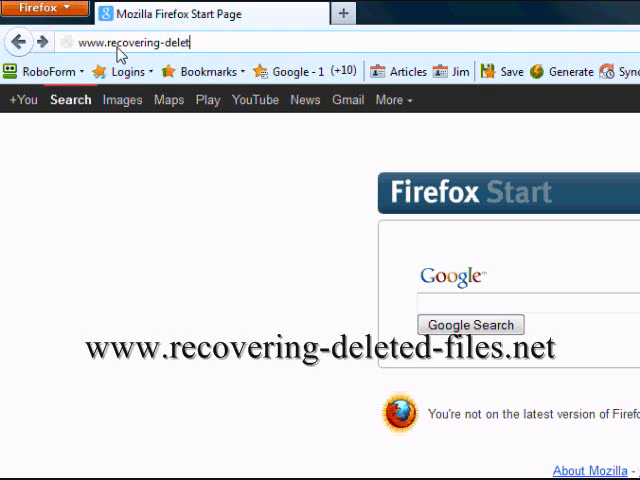
{"action": "type", "text": "ed-files.net"}
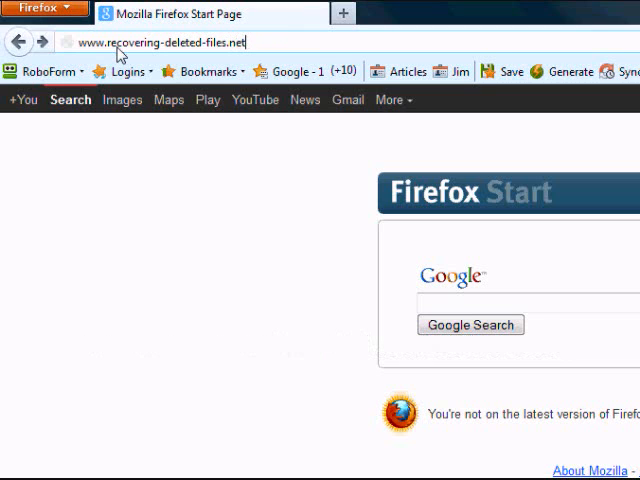
{"action": "mouse_move", "coordinate": [325, 46]}
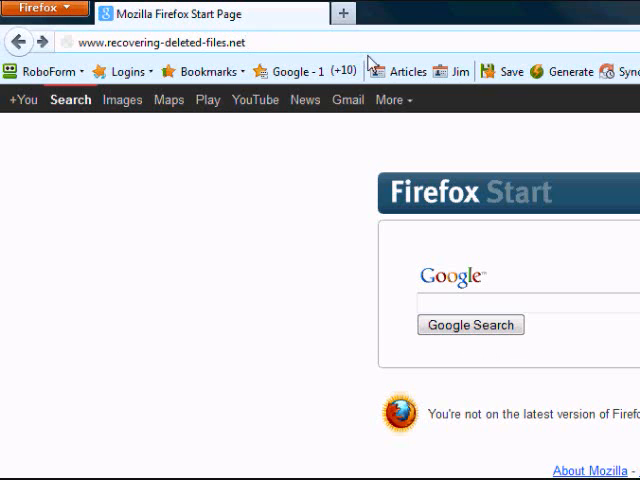
{"action": "mouse_move", "coordinate": [375, 49]}
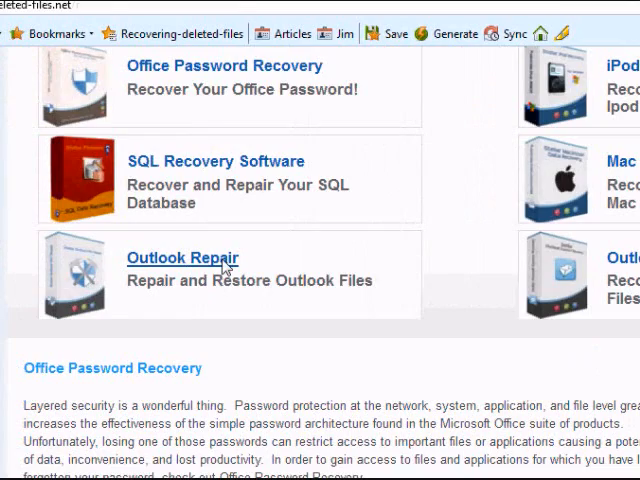
Download and save the Outlook Repair installer from its product page
{"action": "left_click", "coordinate": [182, 258]}
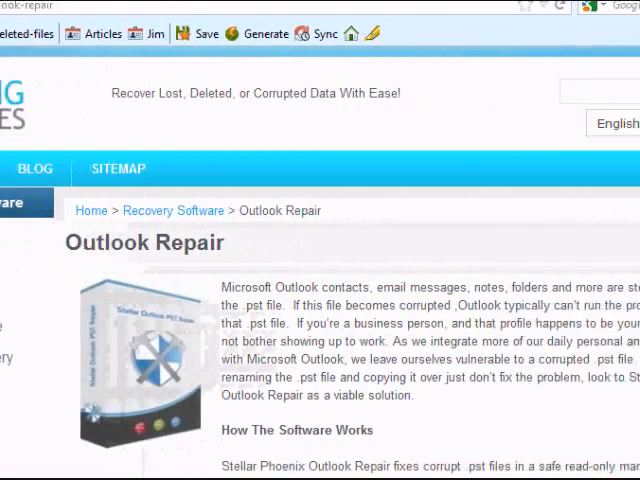
{"action": "scroll", "scroll_direction": "down", "scroll_amount": 3}
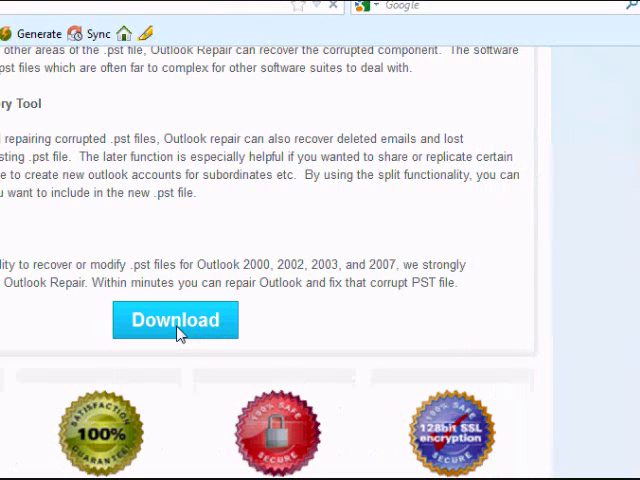
{"action": "mouse_move", "coordinate": [219, 240]}
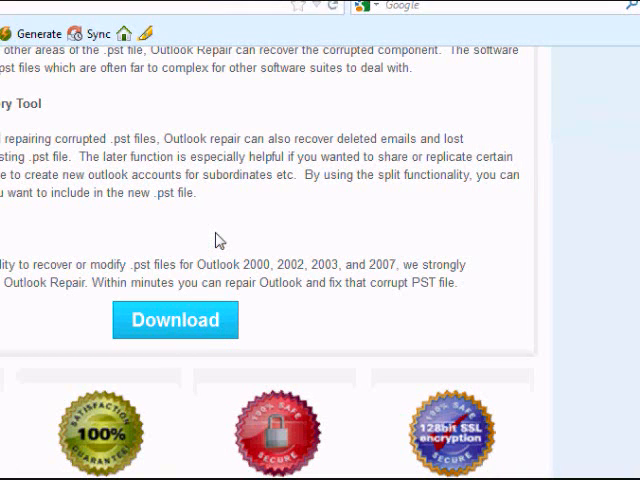
{"action": "left_click", "coordinate": [175, 320]}
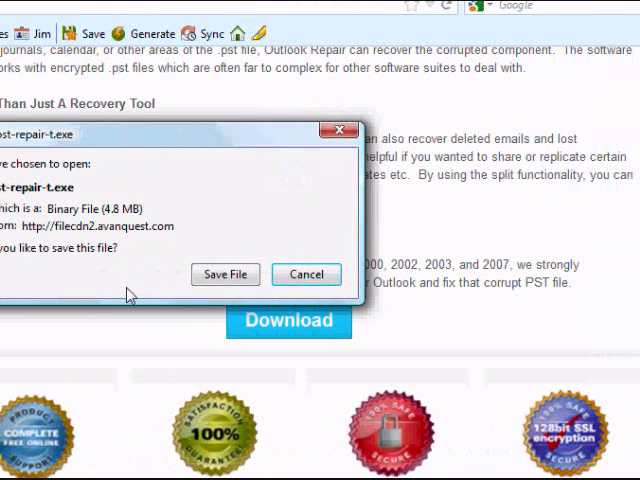
{"action": "left_click", "coordinate": [225, 274]}
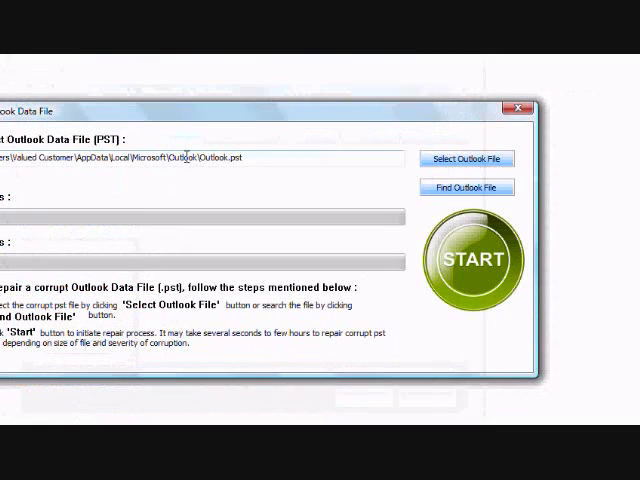
Start repairing the selected Outlook.pst data file
{"action": "left_click", "coordinate": [474, 259]}
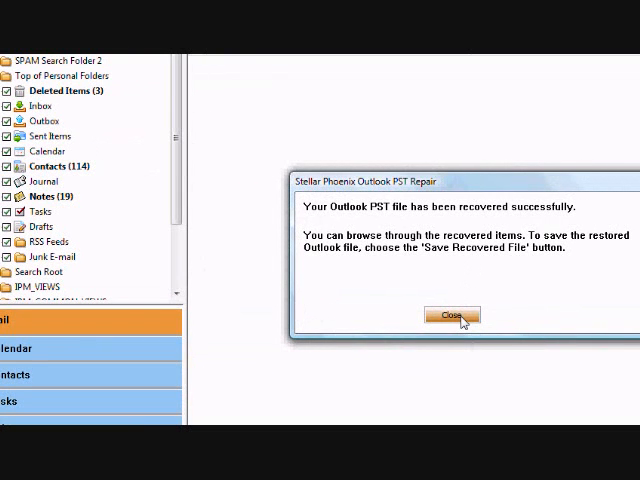
Close the 'recovered successfully' message to reveal the Inbox, Contacts and Notes folders
{"action": "left_click", "coordinate": [451, 315]}
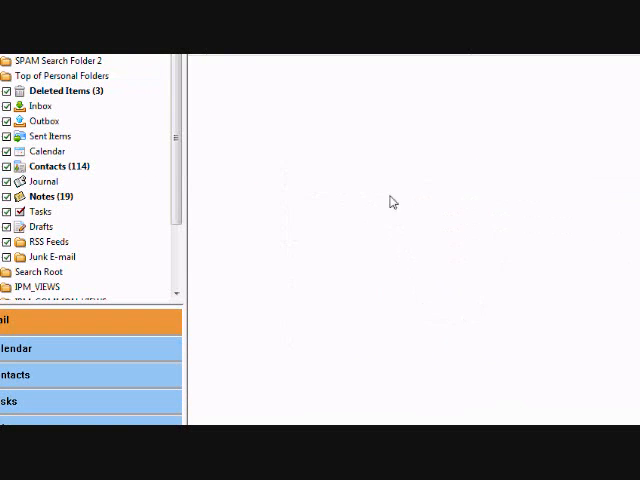
{"action": "mouse_move", "coordinate": [385, 182]}
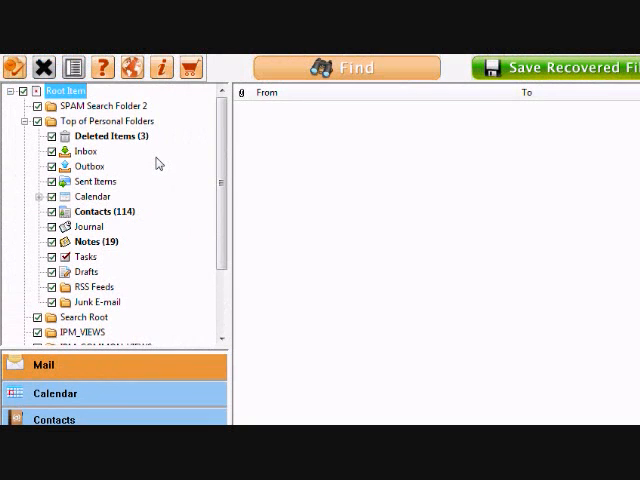
{"action": "mouse_move", "coordinate": [170, 207]}
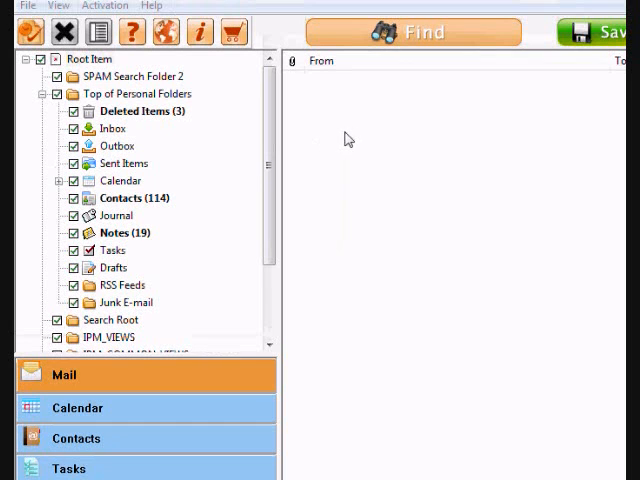
{"action": "mouse_move", "coordinate": [372, 136]}
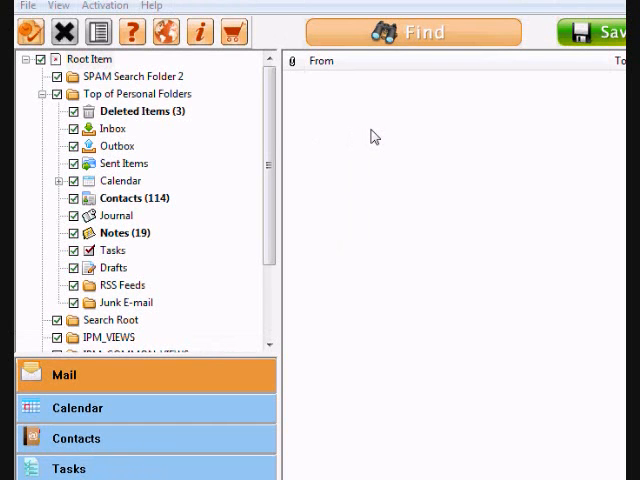
{"action": "mouse_move", "coordinate": [390, 135]}
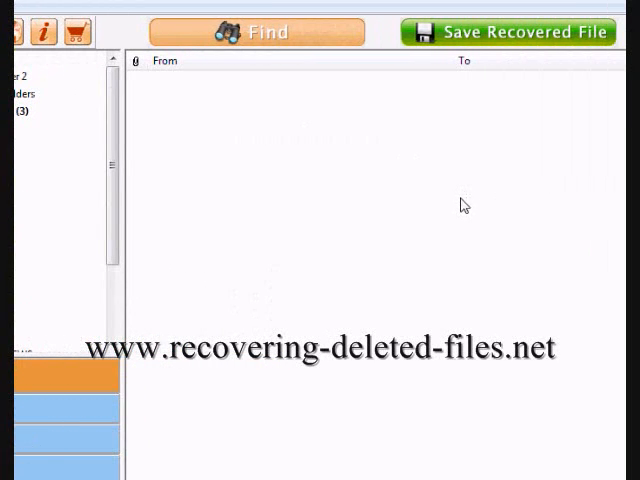
{"action": "mouse_move", "coordinate": [463, 218]}
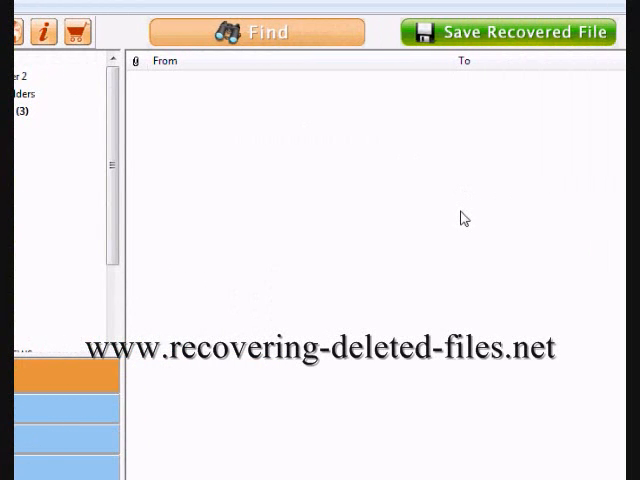